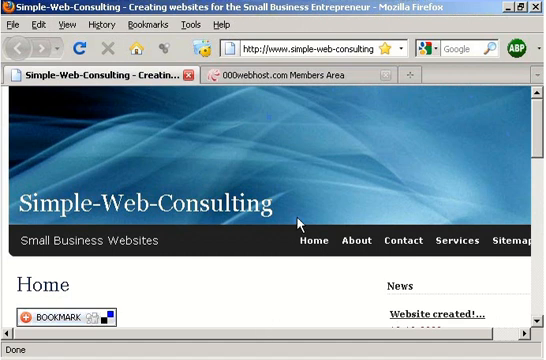
- Switch to the 000webhost.com Members Area tab listing simple-test-site.hostei.com
left_click(290, 74)
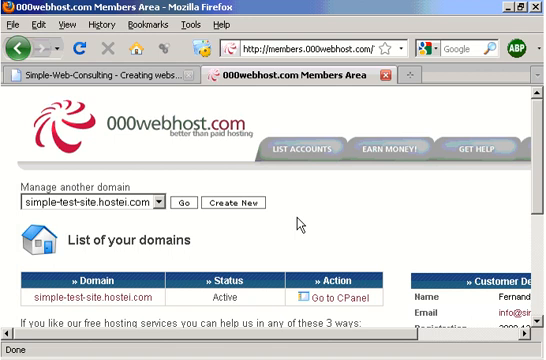
mouse_move(337, 297)
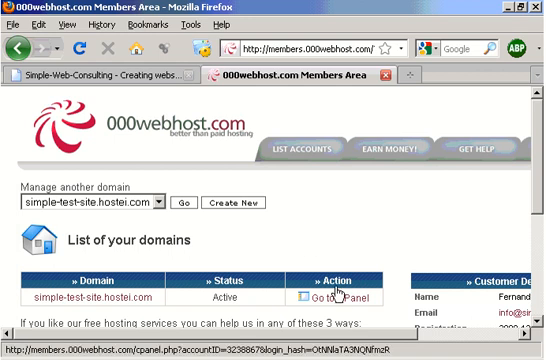
- Open Manage Email Accounts from the simple-test-site.hostei.com control panel and reach the create-account form
left_click(337, 298)
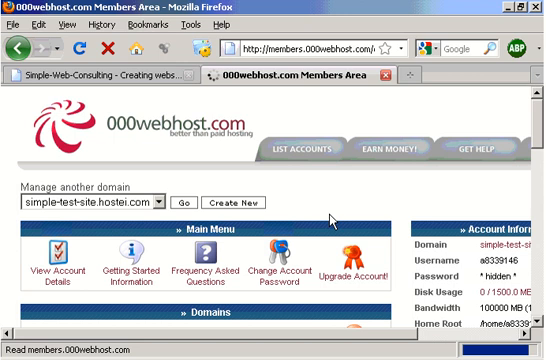
scroll("down", 3)
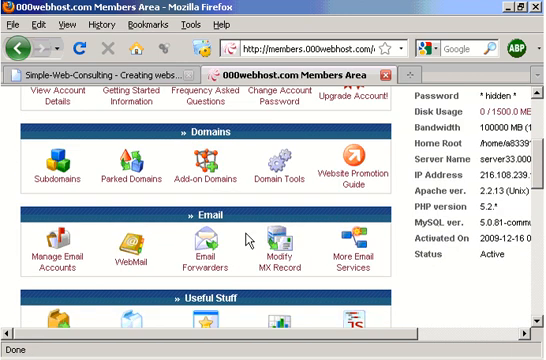
left_click(54, 247)
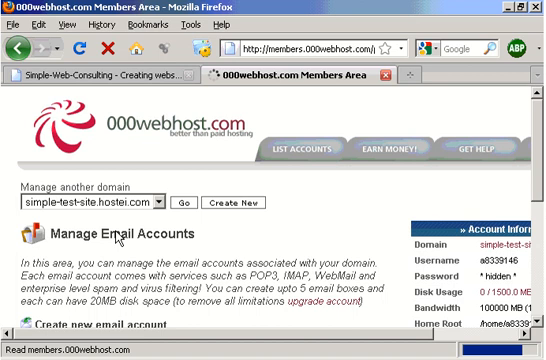
scroll("down", 3)
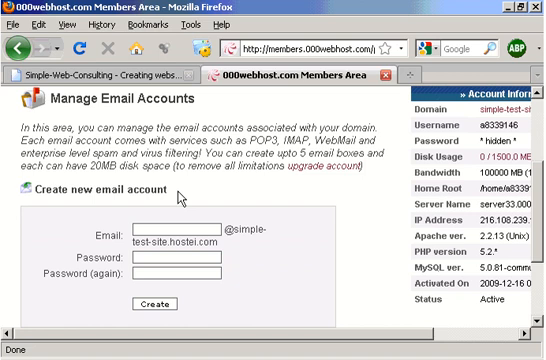
- Enter 'info' as the new email account name on simple-test-site.hostei.com
type("in")
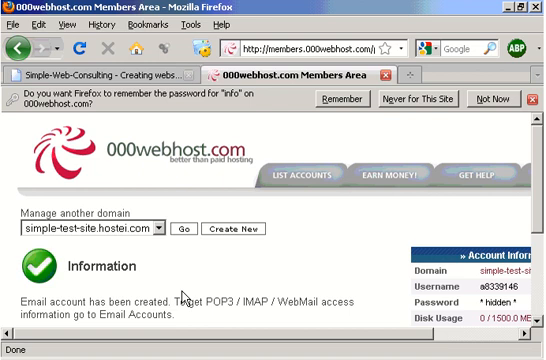
scroll("down", 3)
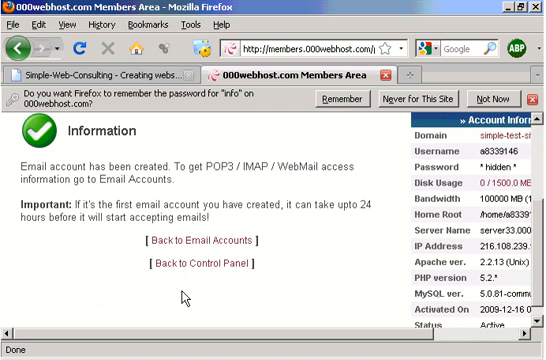
mouse_move(150, 264)
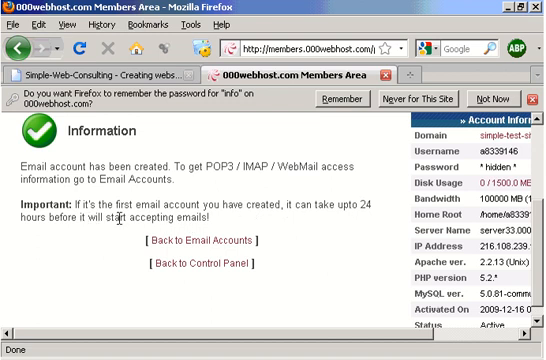
left_click(186, 240)
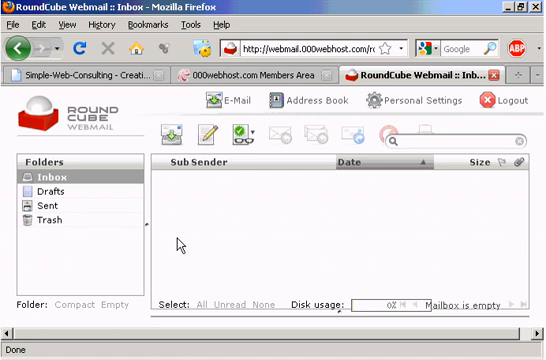
mouse_move(205, 138)
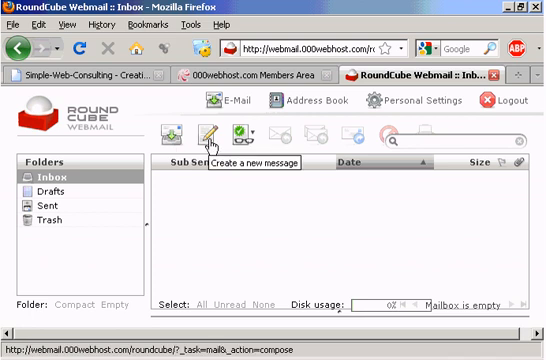
- Compose a new message to the info address with body 'Dear tester.'
left_click(209, 136)
type("d")
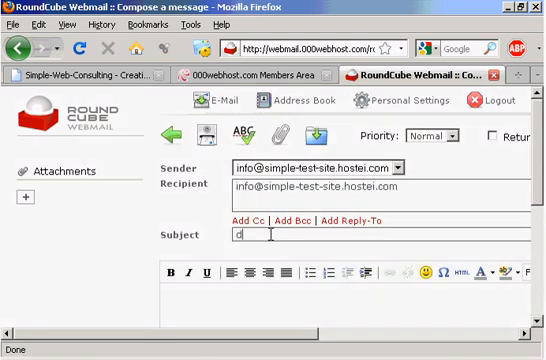
type("Dear tester.")
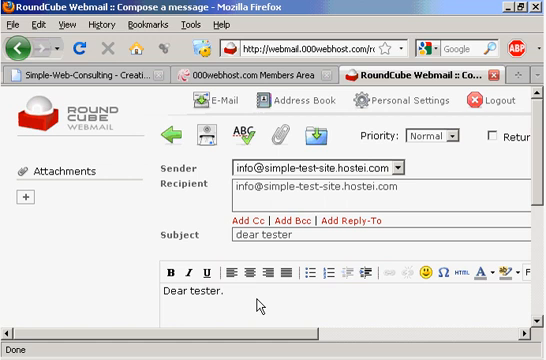